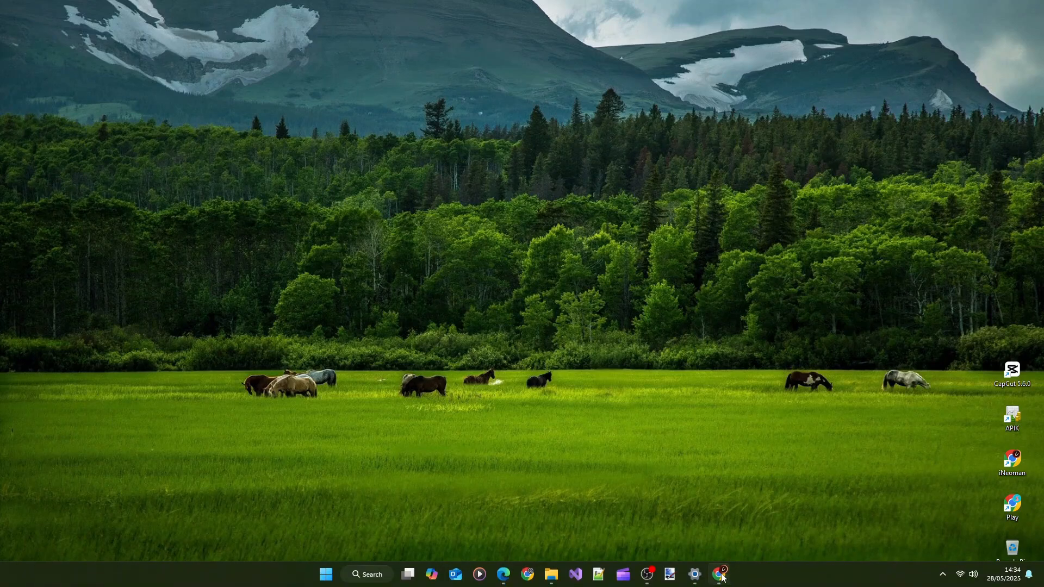
Launch Chrome from the taskbar and load apple.com
click(720, 574)
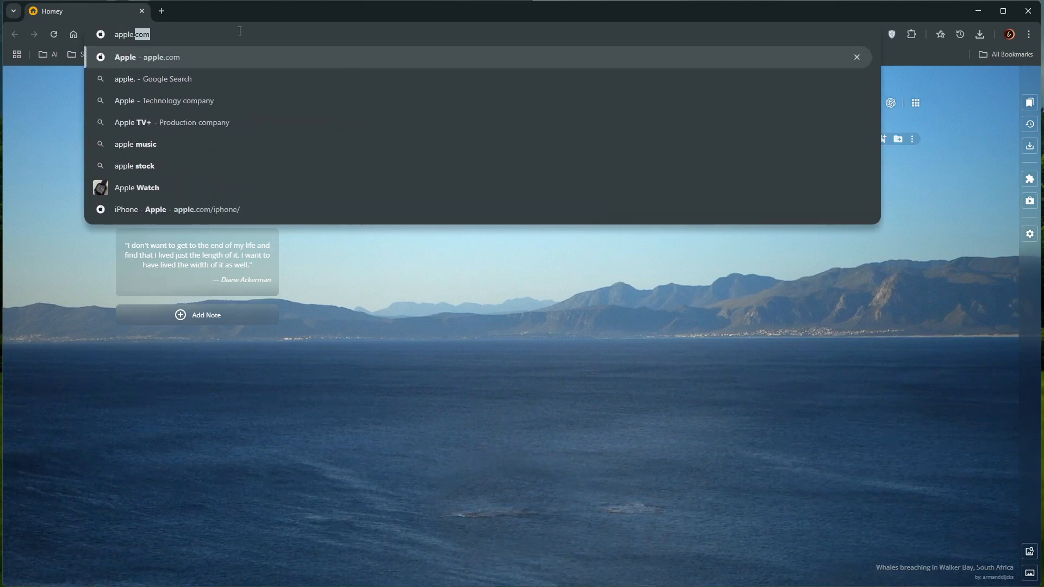
click(146, 57)
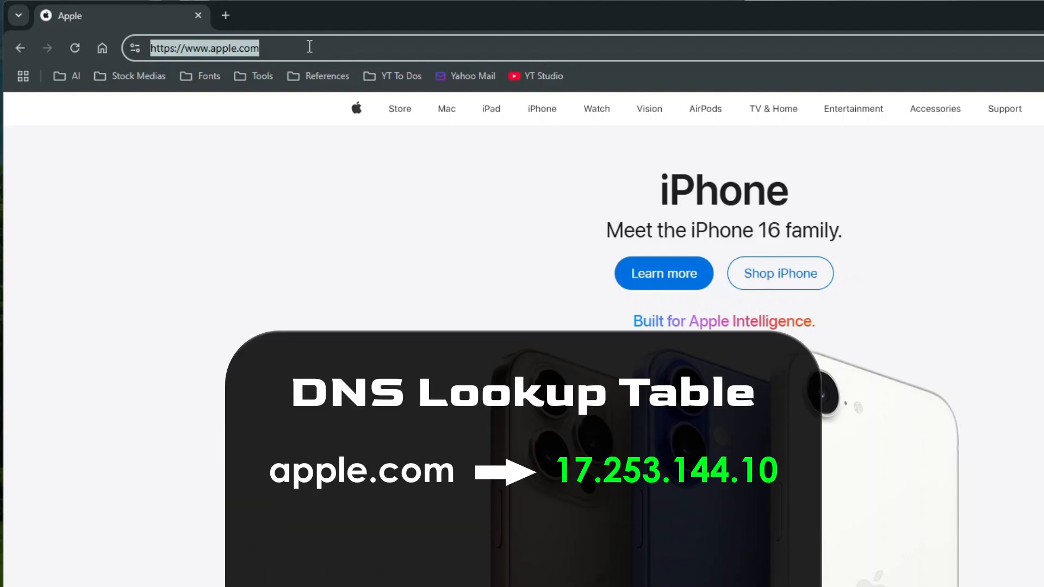
mouse_move(132, 65)
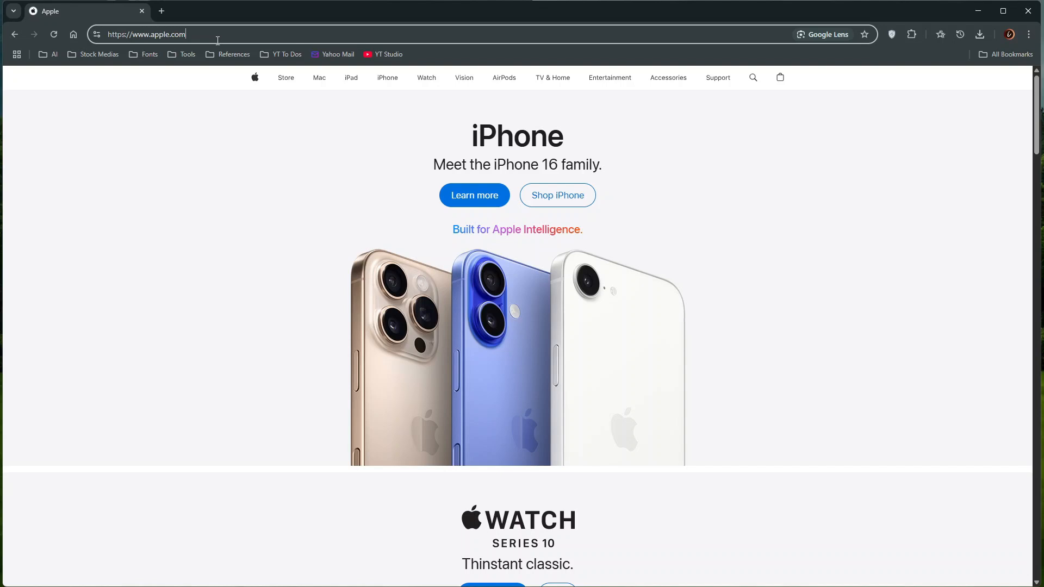
Open Chrome's Settings in a tab beside the Apple page via the three-dot menu
click(1027, 33)
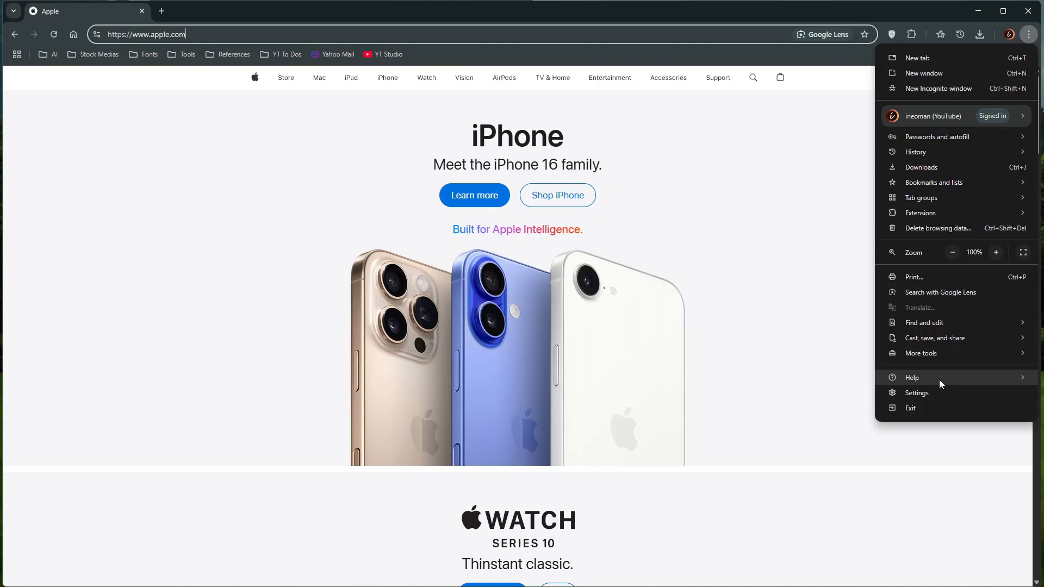
mouse_move(939, 397)
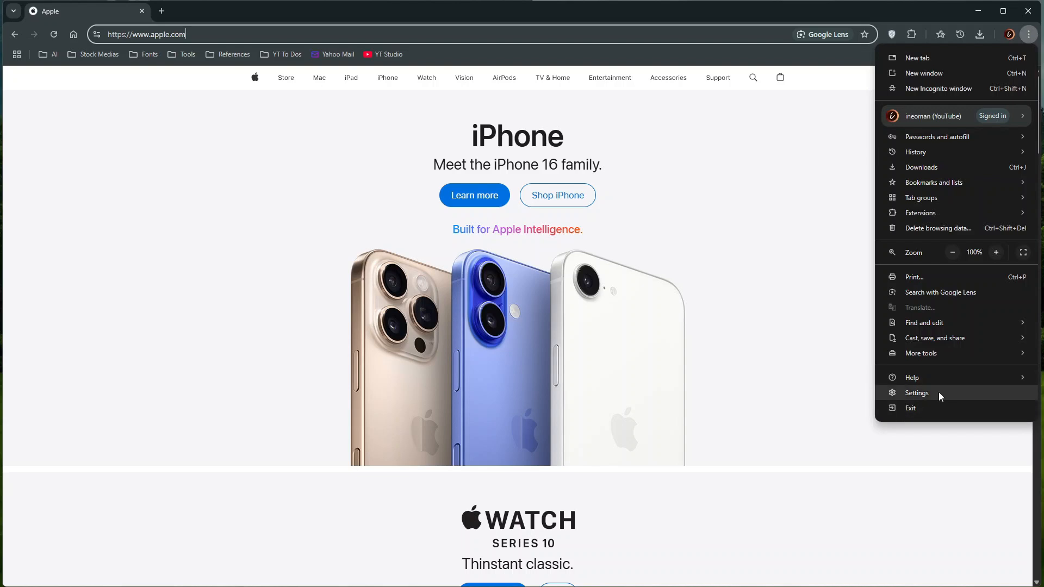
click(916, 392)
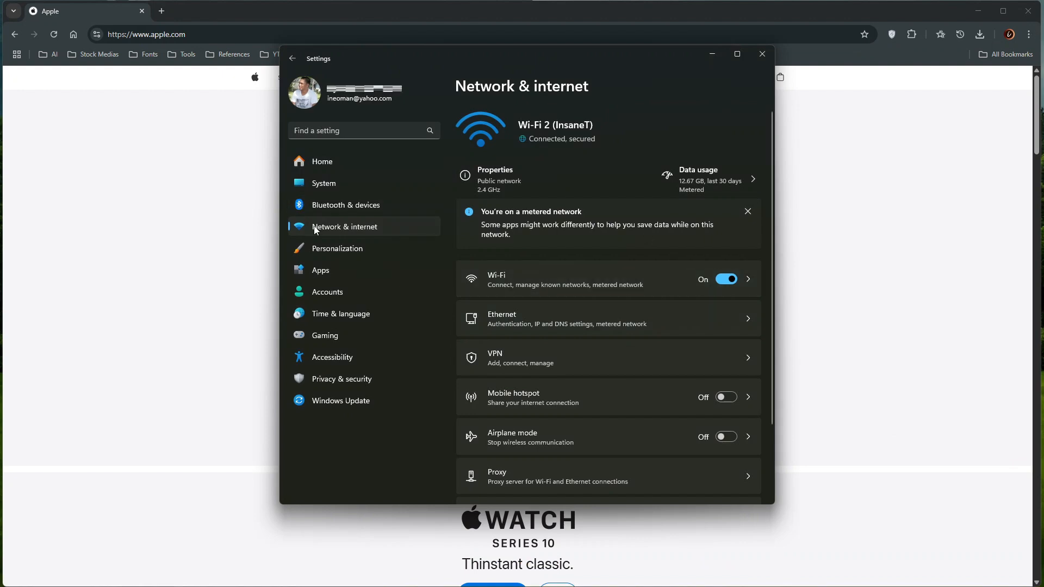
mouse_move(779, 33)
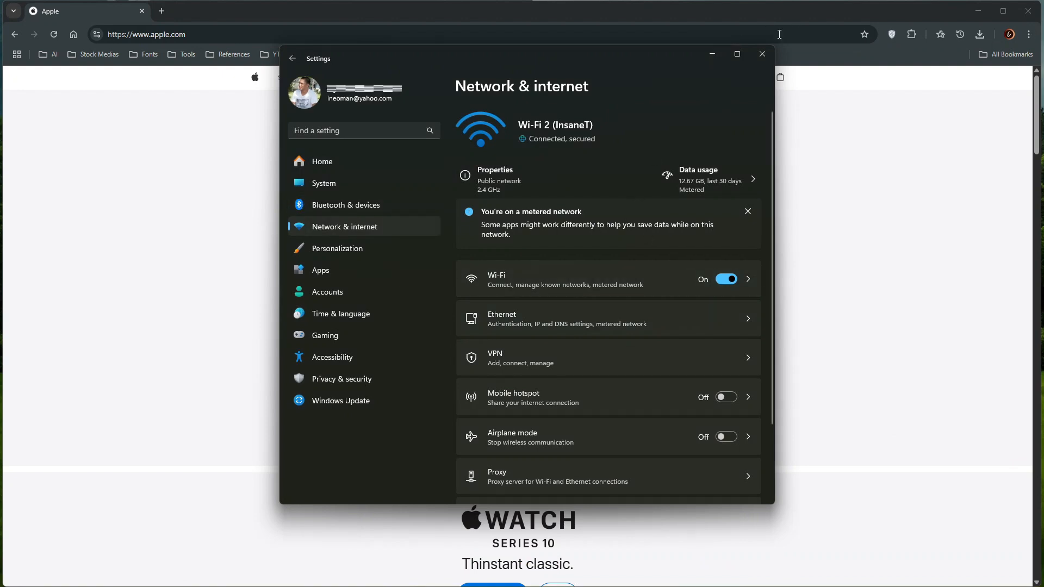
click(763, 54)
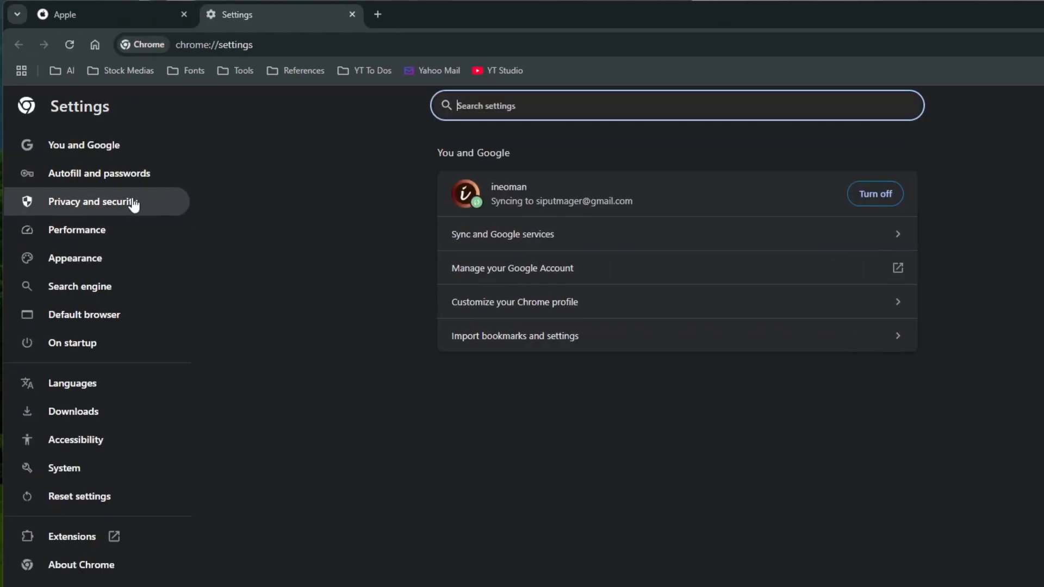
Turn on Use secure DNS under Privacy and security > Security with Cloudflare (1.1.1.1)
click(92, 201)
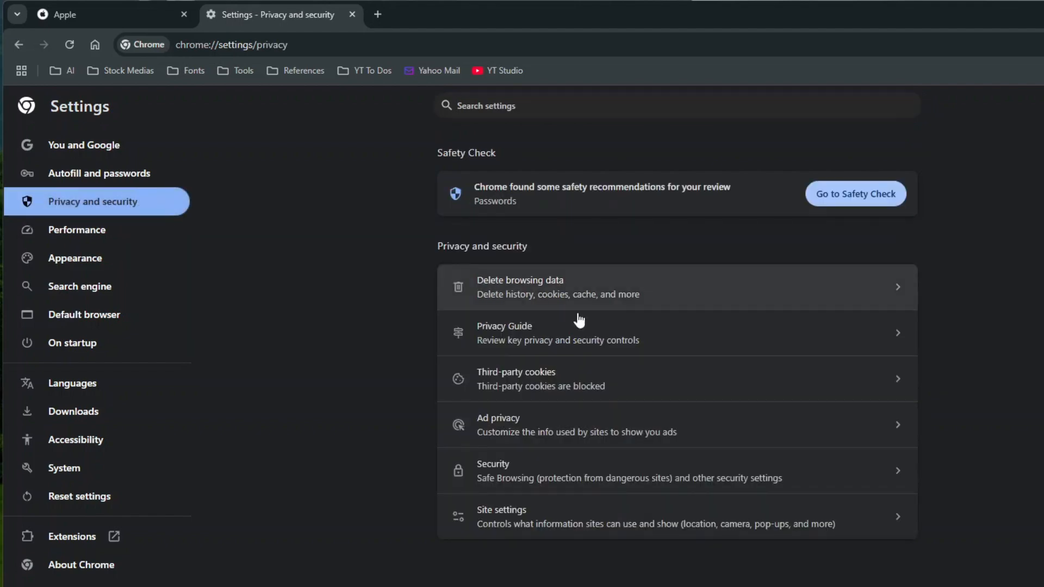
click(627, 471)
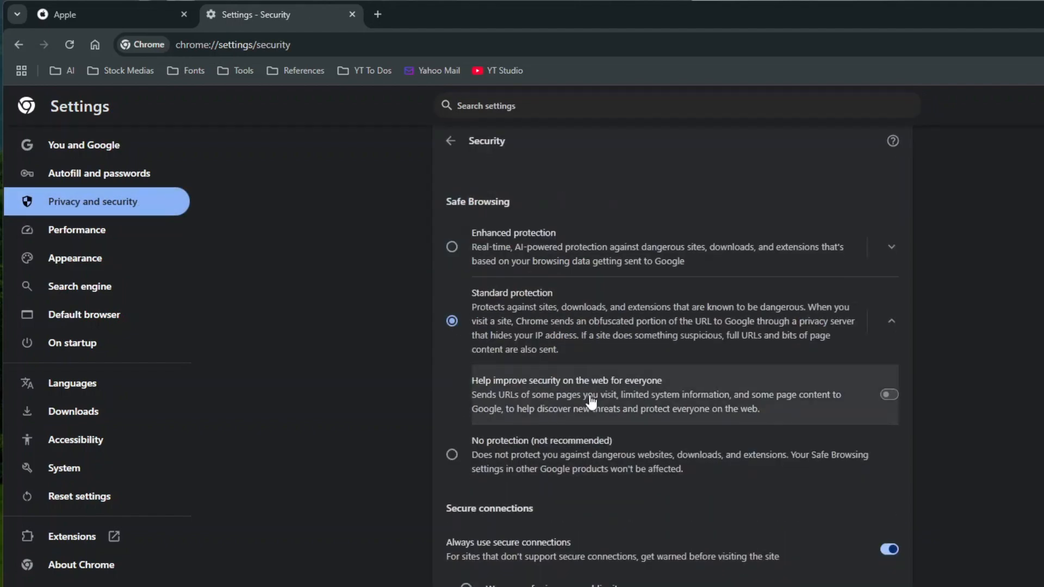
scroll(down, 3)
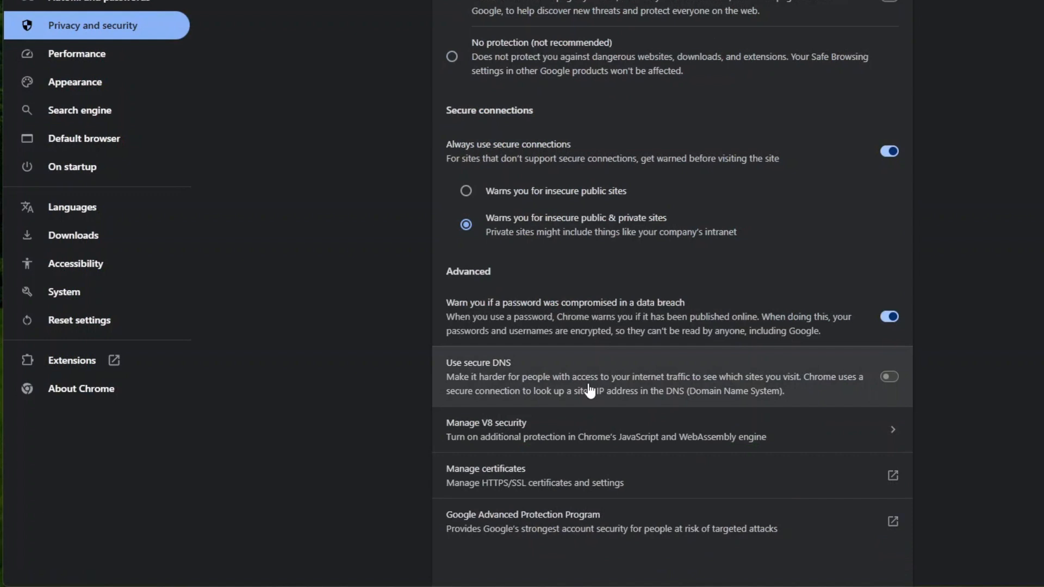
click(888, 376)
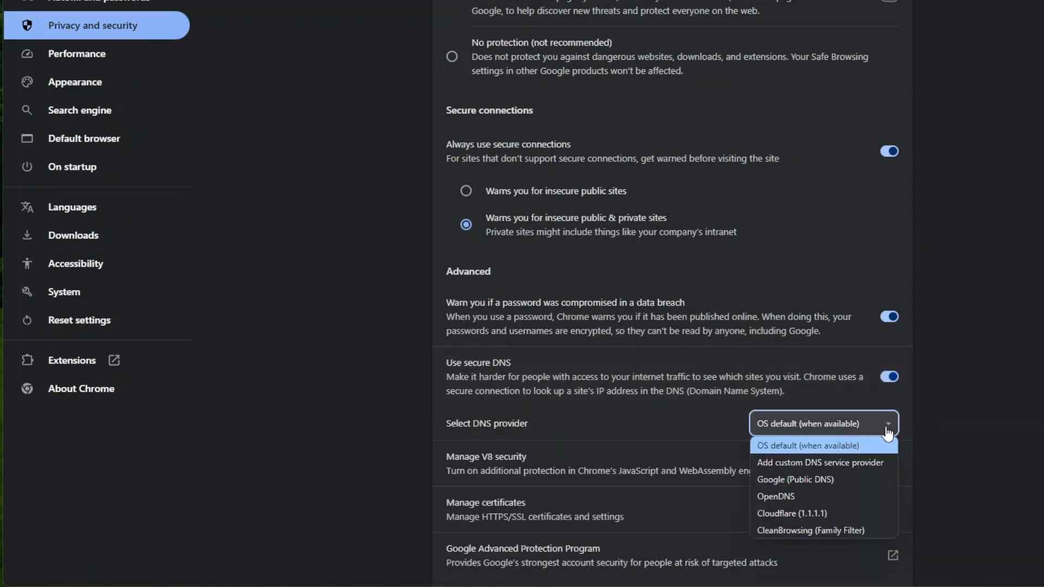
mouse_move(819, 512)
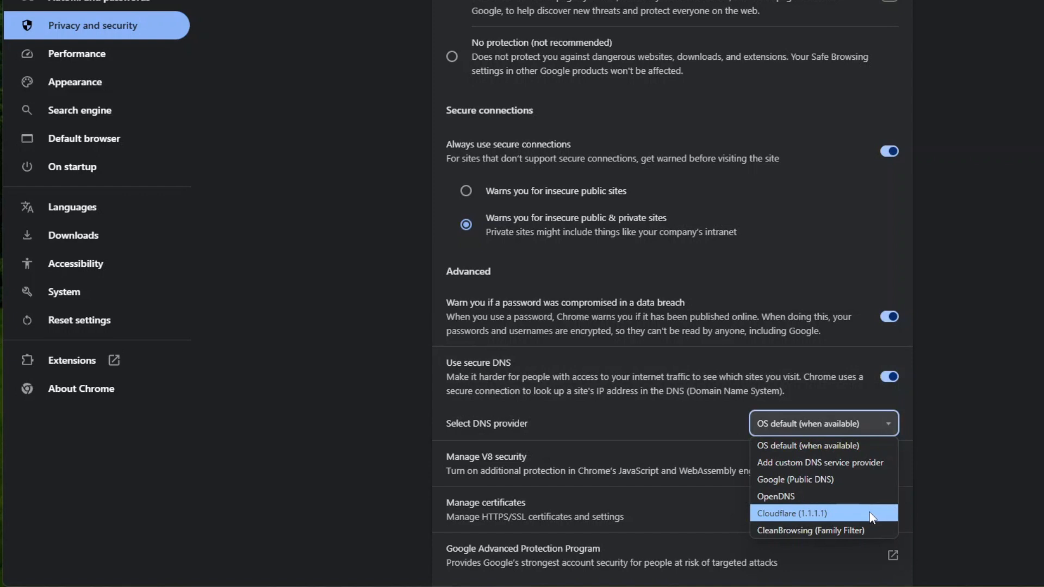
mouse_move(823, 479)
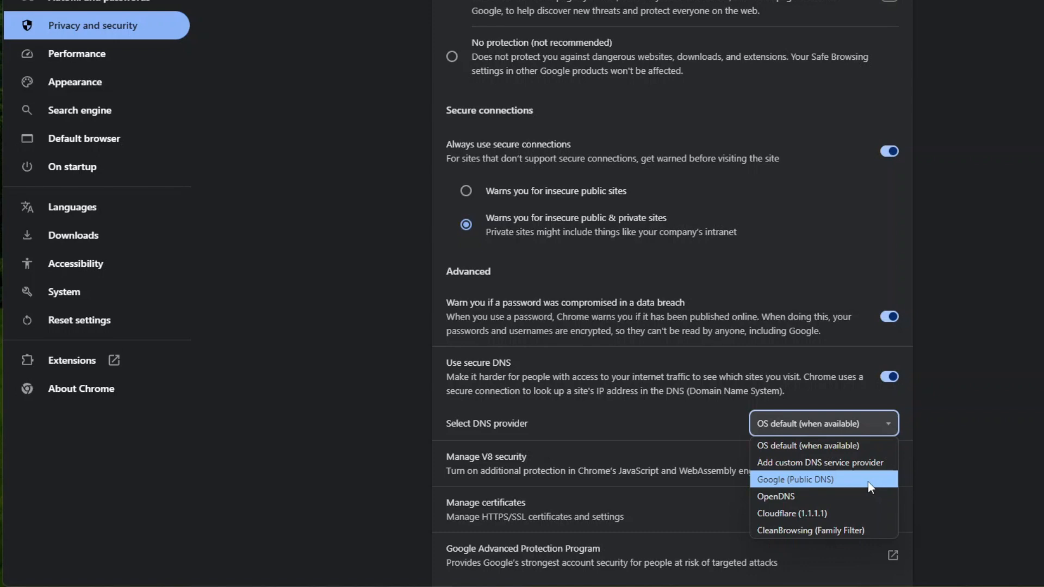
click(791, 514)
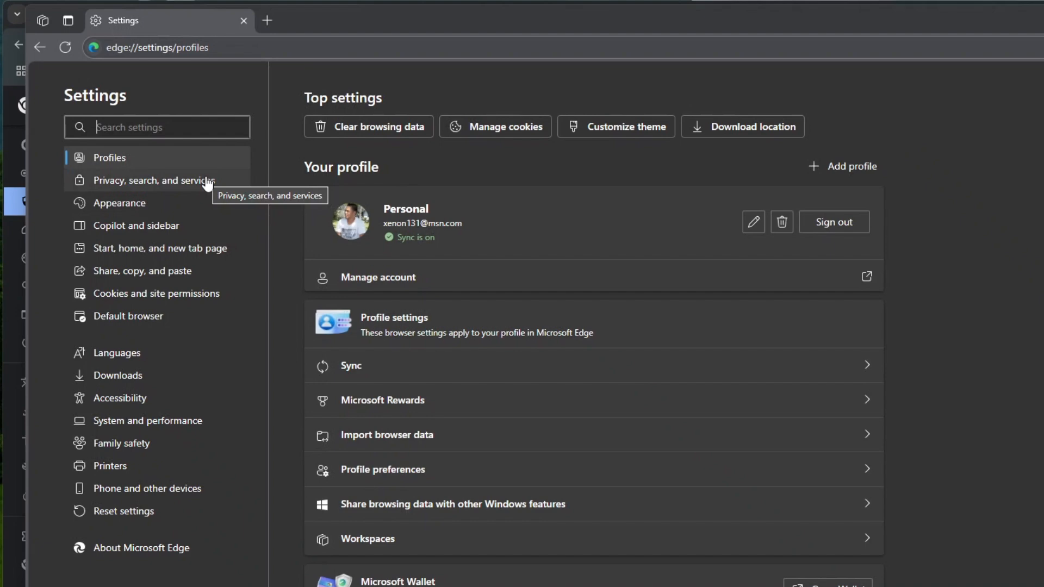
Enable secure DNS in Edge's privacy security settings, choosing a specific service provider
click(151, 180)
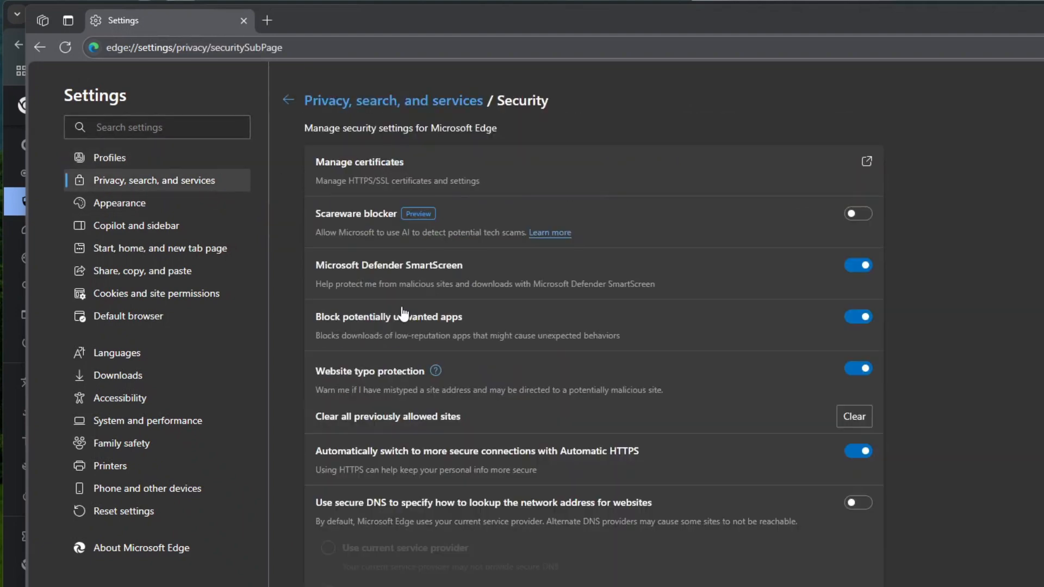
scroll(down, 3)
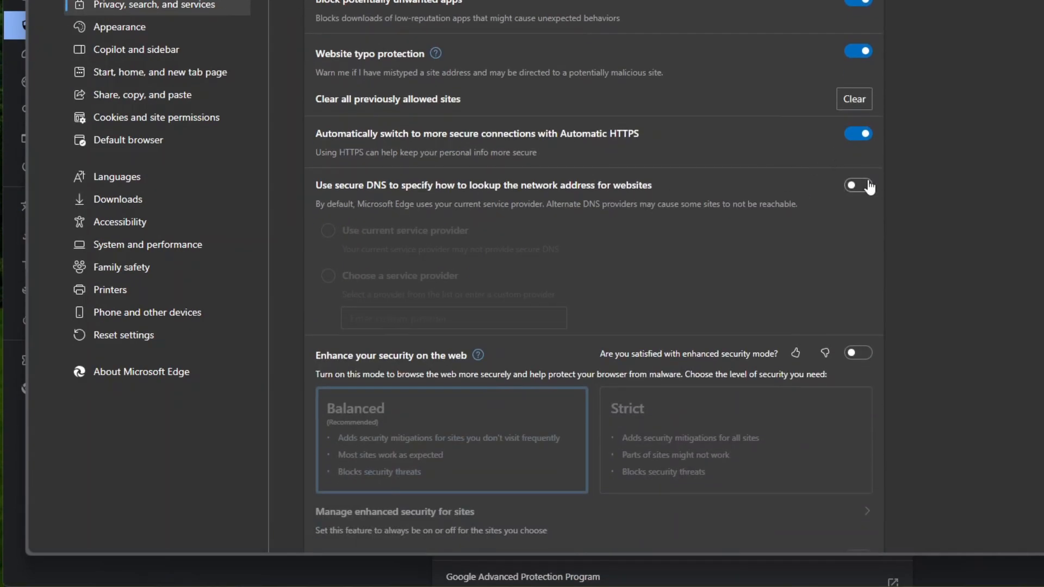
click(857, 185)
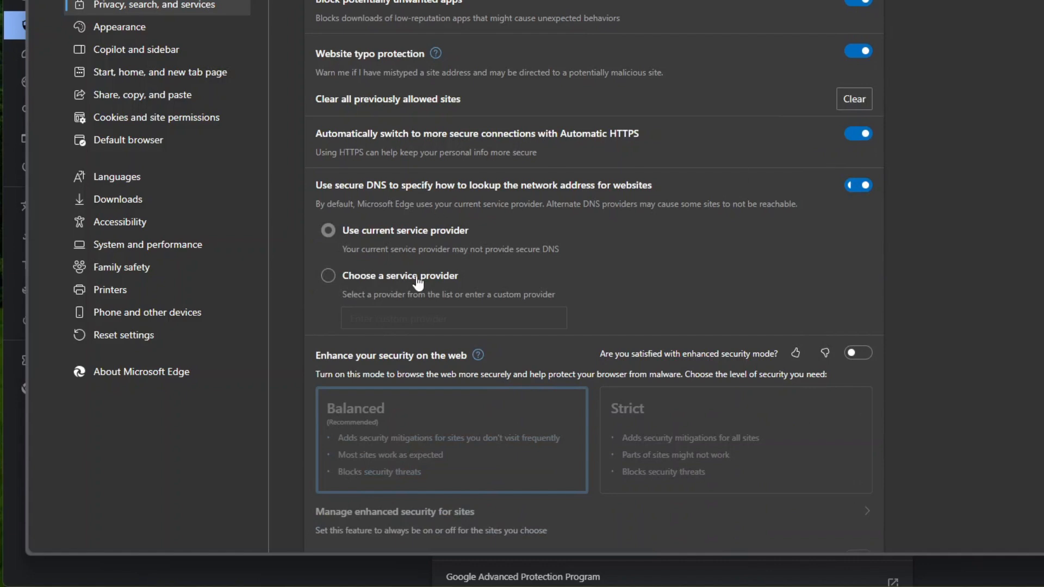
click(328, 276)
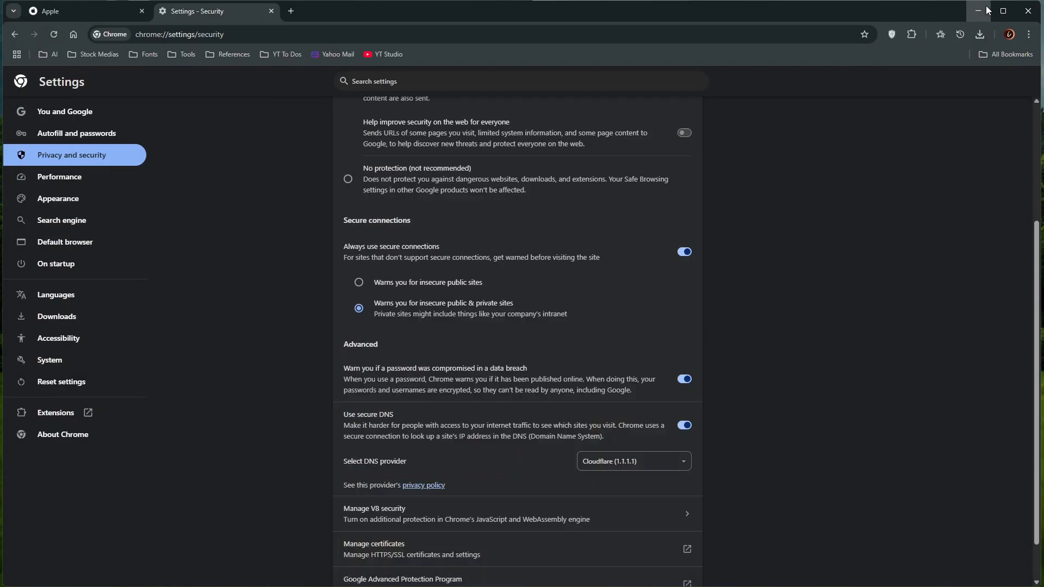
Minimize the browser and open Windows Settings at Network & internet
click(979, 11)
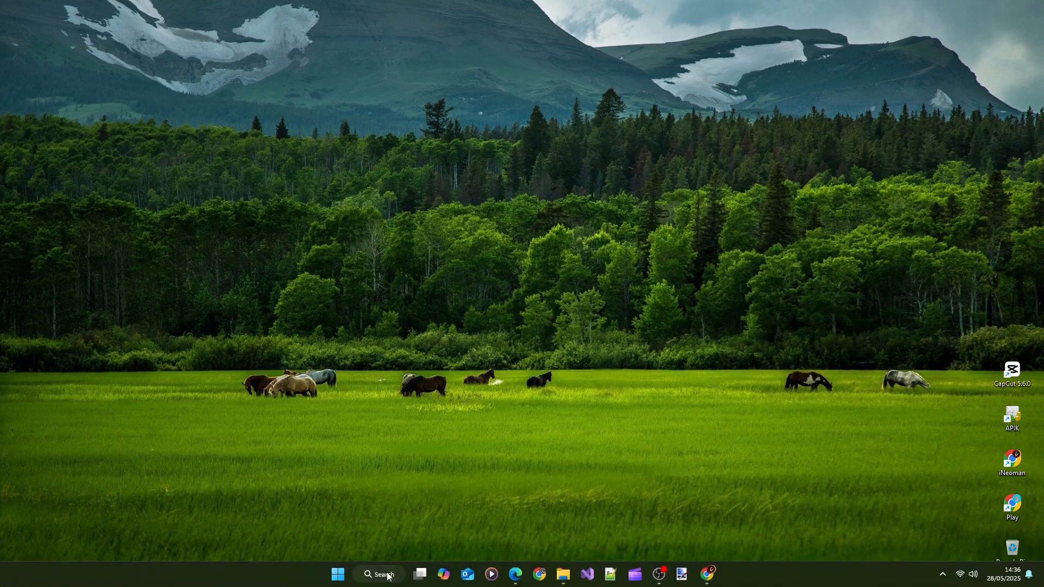
right_click(337, 574)
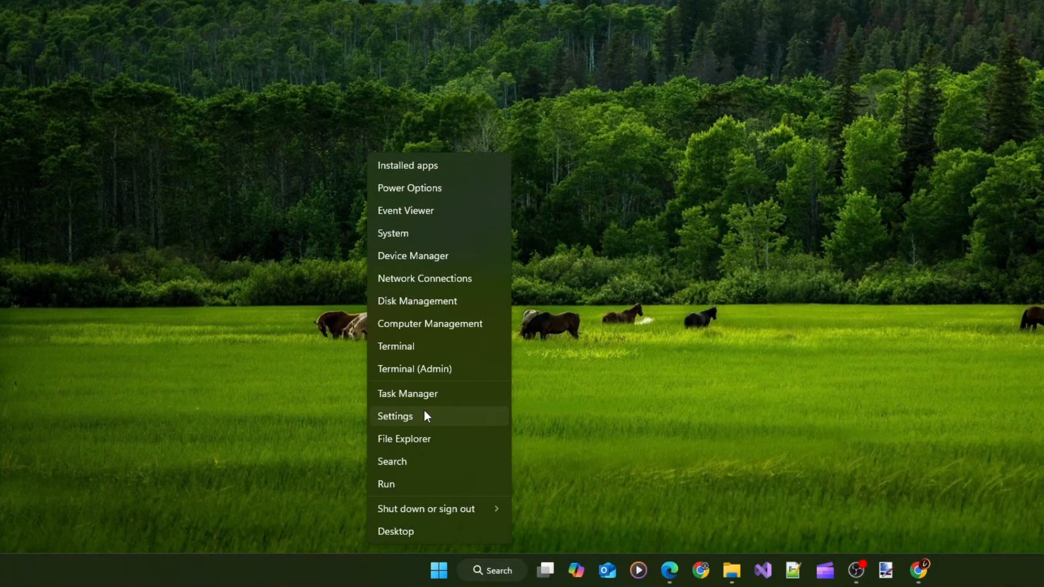
click(395, 416)
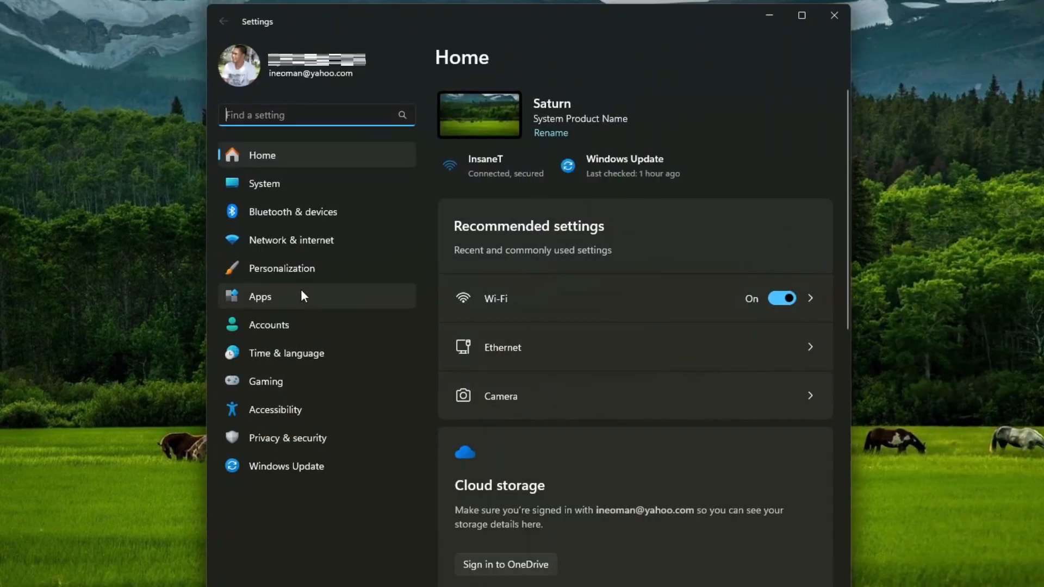
mouse_move(326, 240)
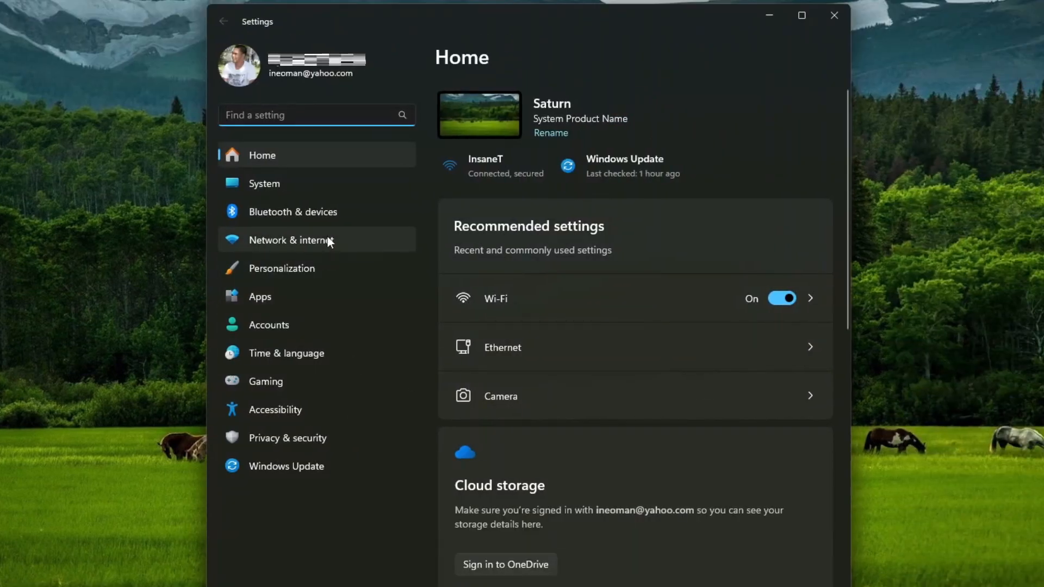
click(290, 241)
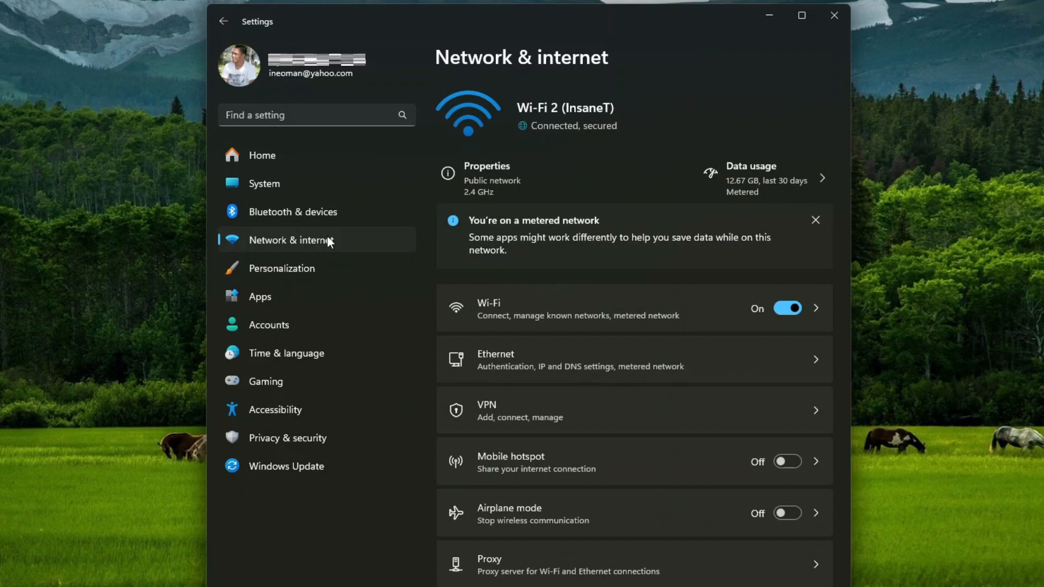
mouse_move(558, 314)
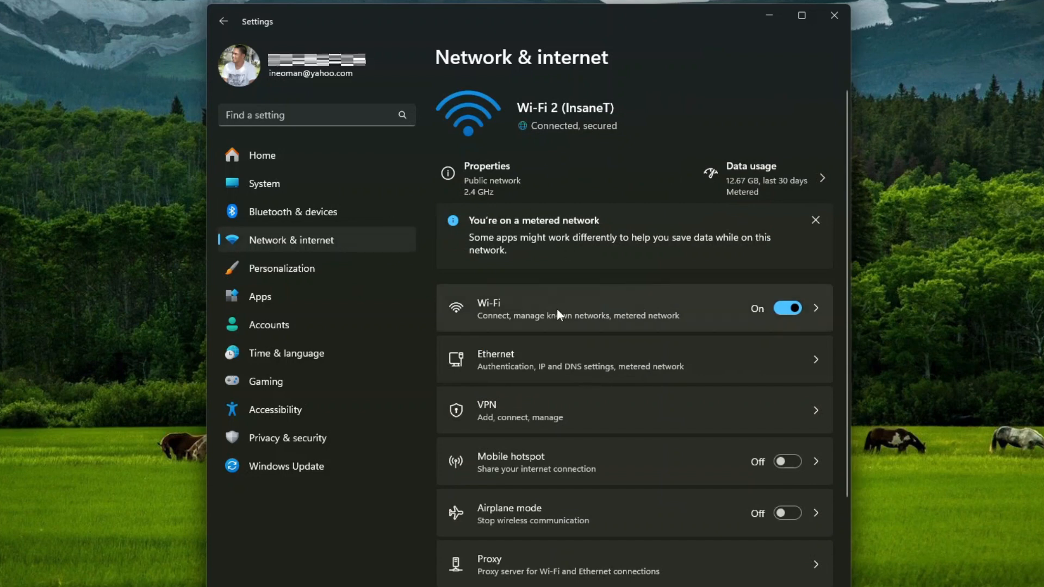
Check the InsaneT Wi-Fi DNS editor without changes, then open the Ethernet page
click(632, 309)
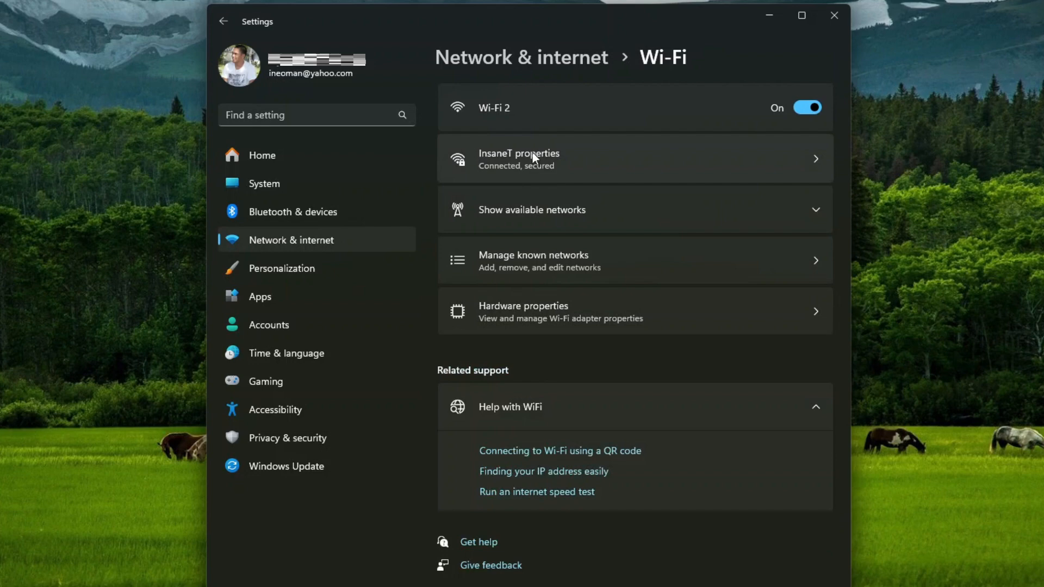
click(519, 158)
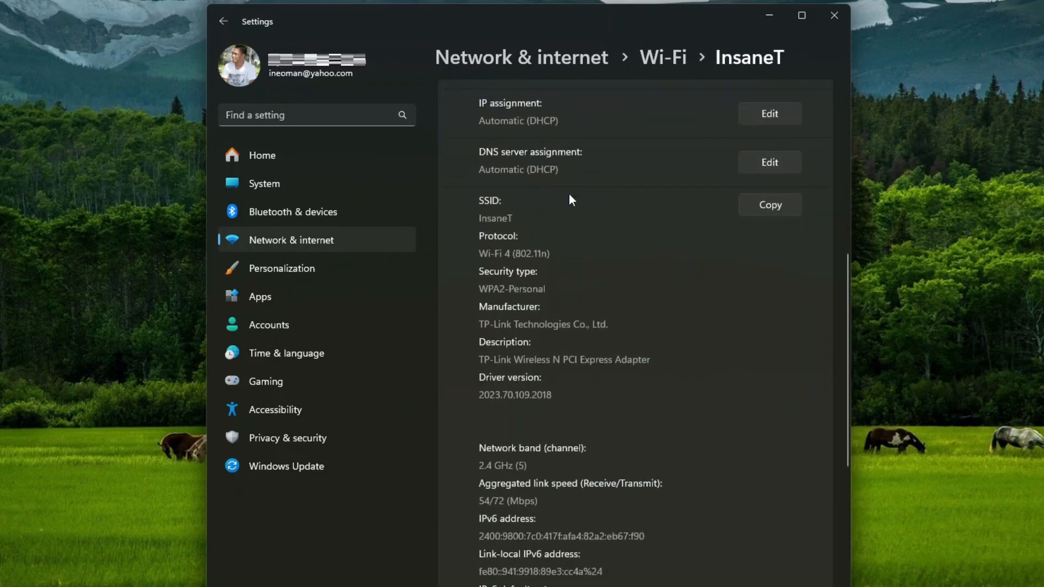
click(769, 162)
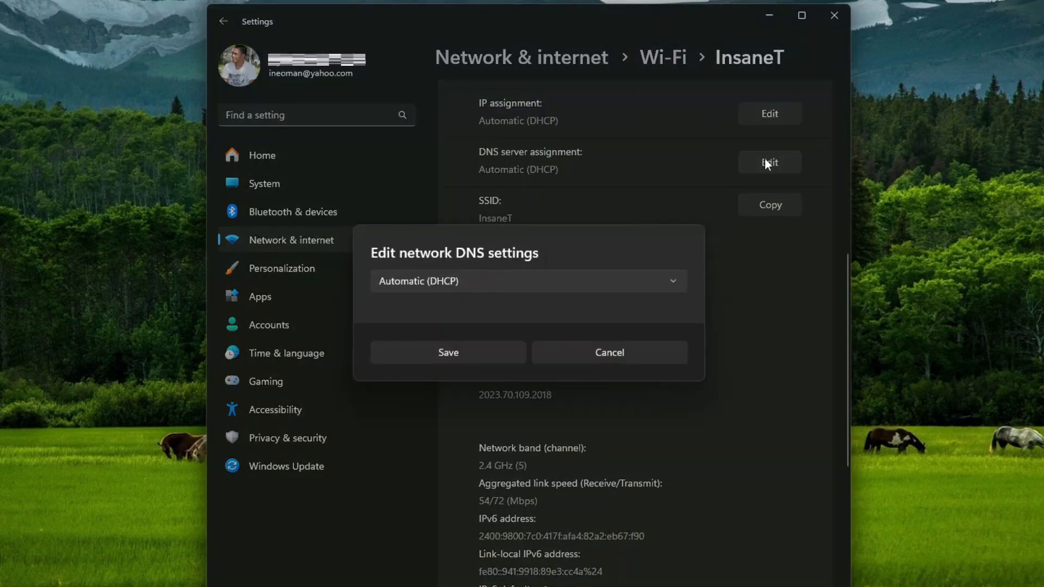
click(608, 352)
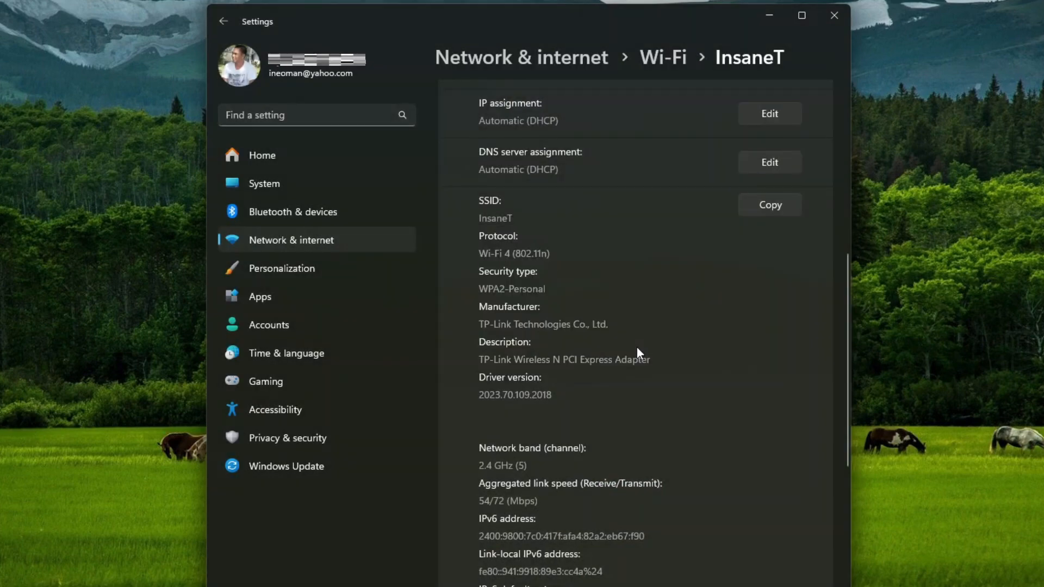
click(224, 21)
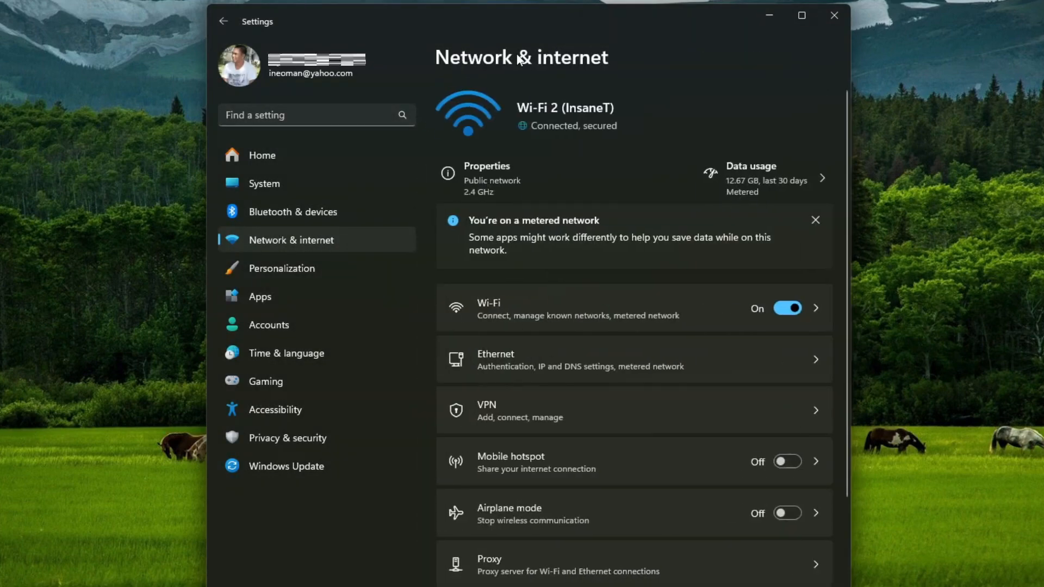
click(579, 359)
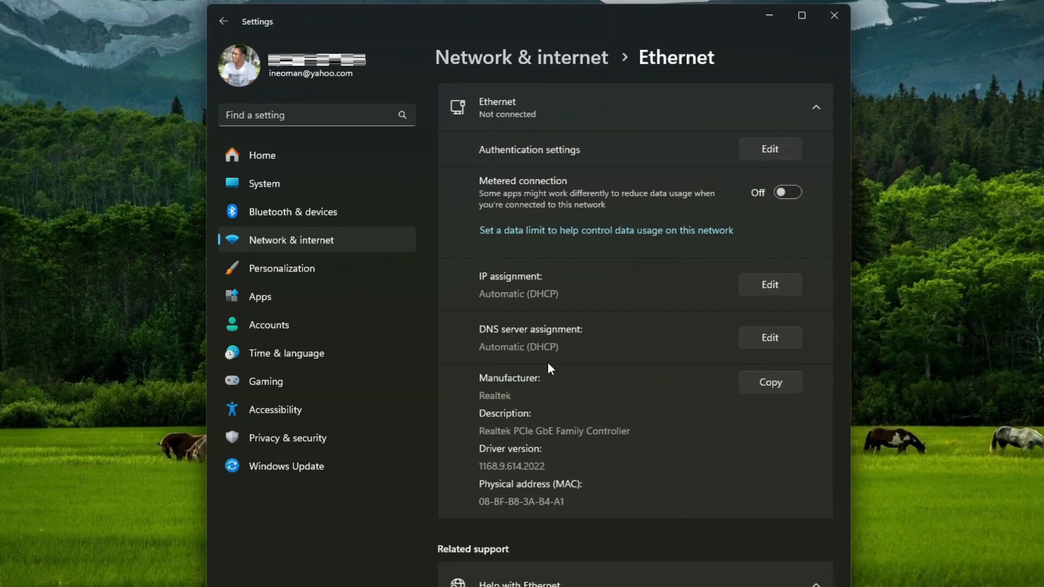
Set Ethernet DNS assignment to Manual, enable IPv4, and enter 1.1.1.1 as preferred DNS
click(769, 338)
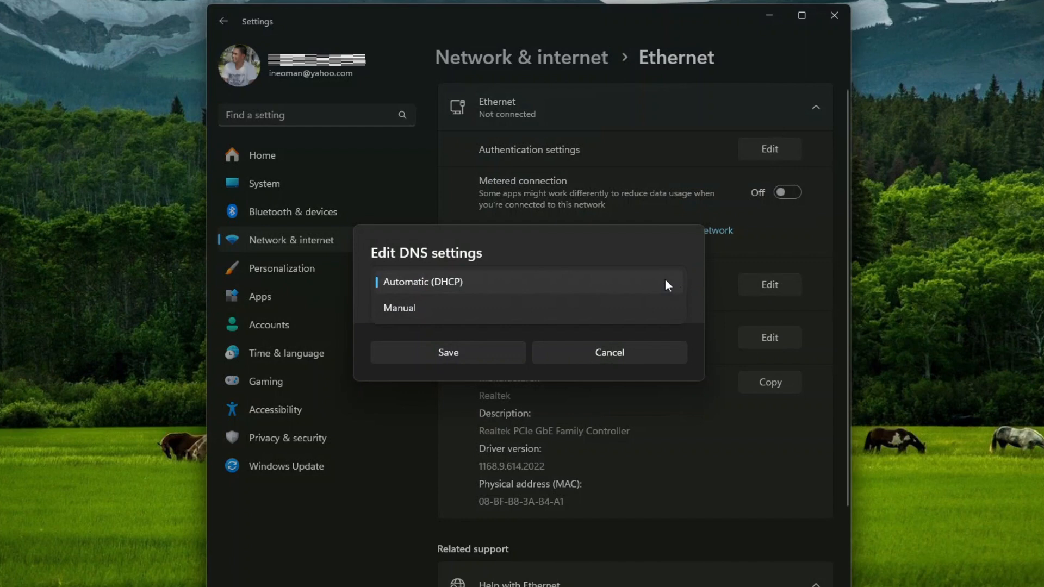
click(399, 308)
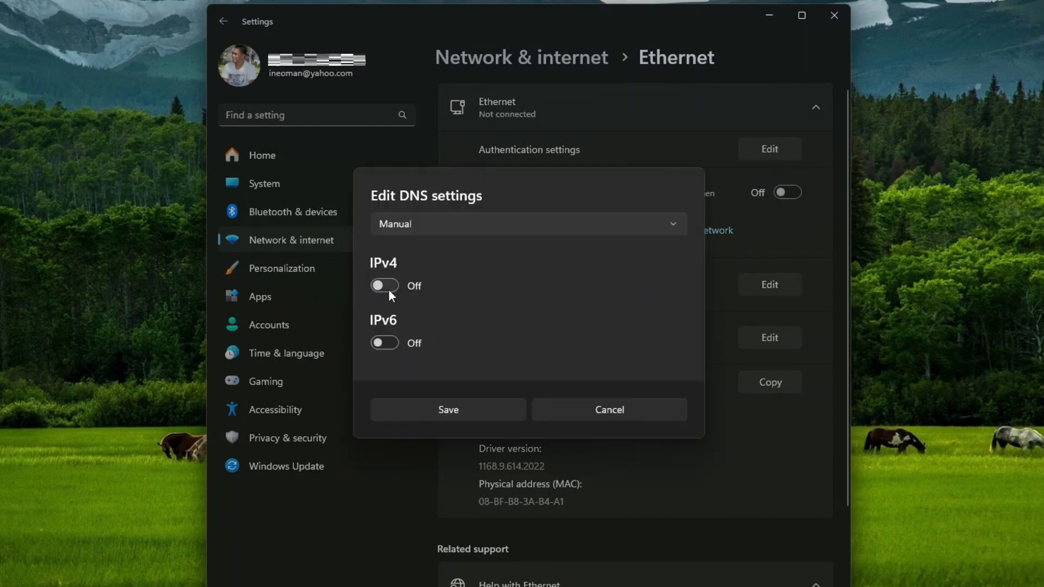
click(384, 285)
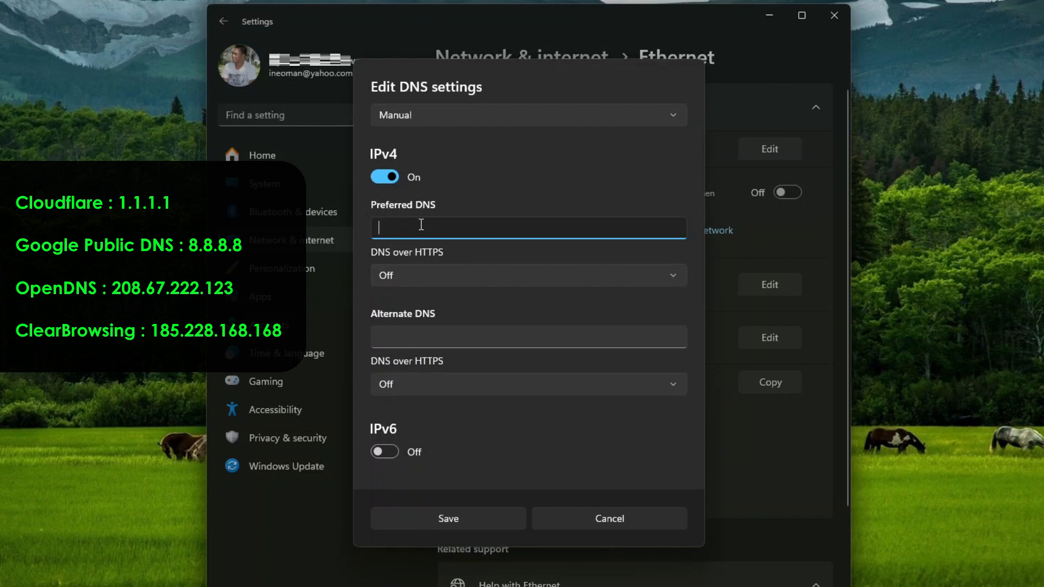
text(1.)
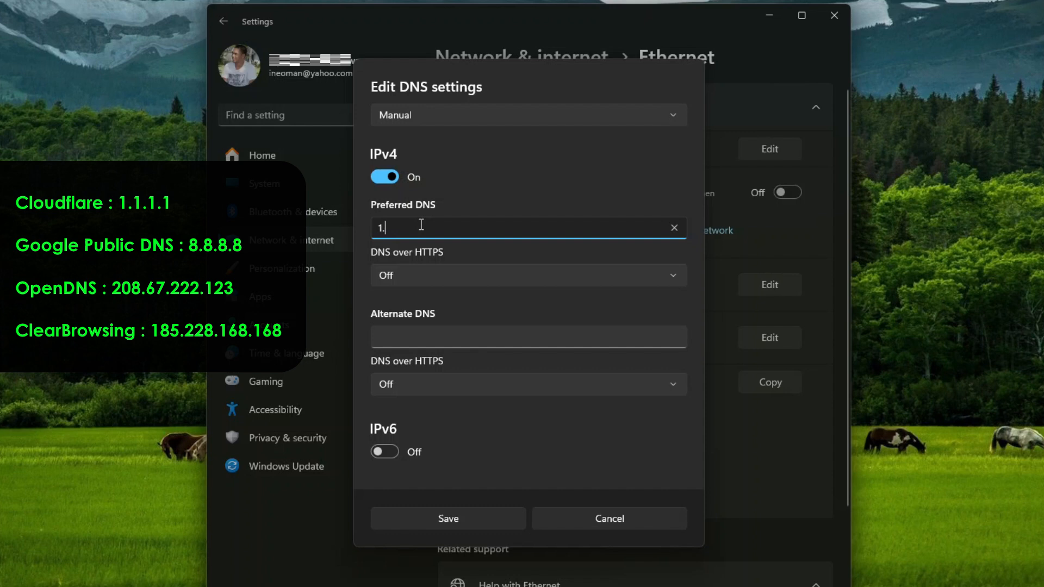
text(1.1.1)
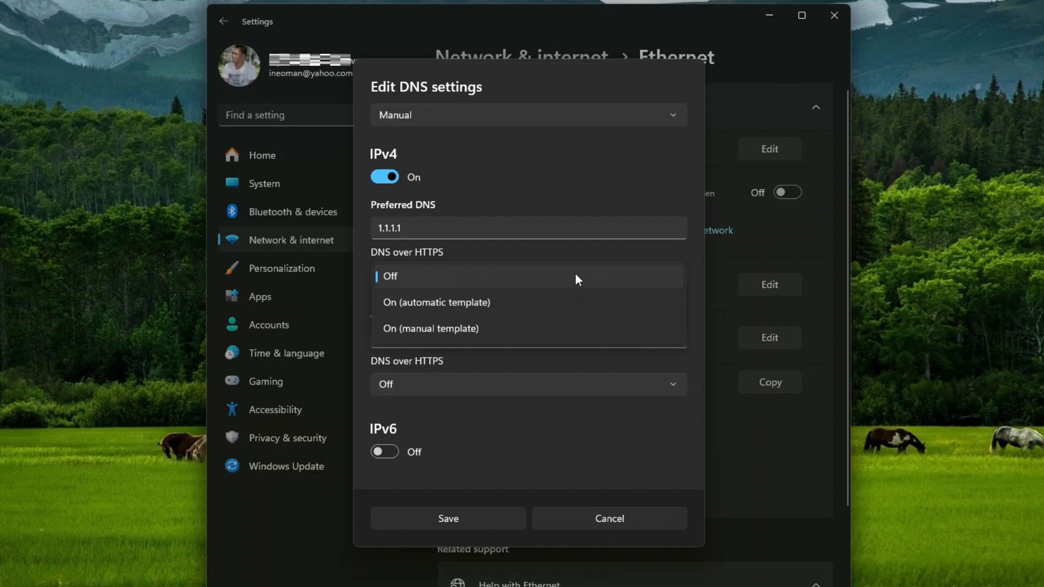
Encrypt 1.1.1.1 with fallback, add 8.8.8.8 as alternate with fallback, and save
click(436, 302)
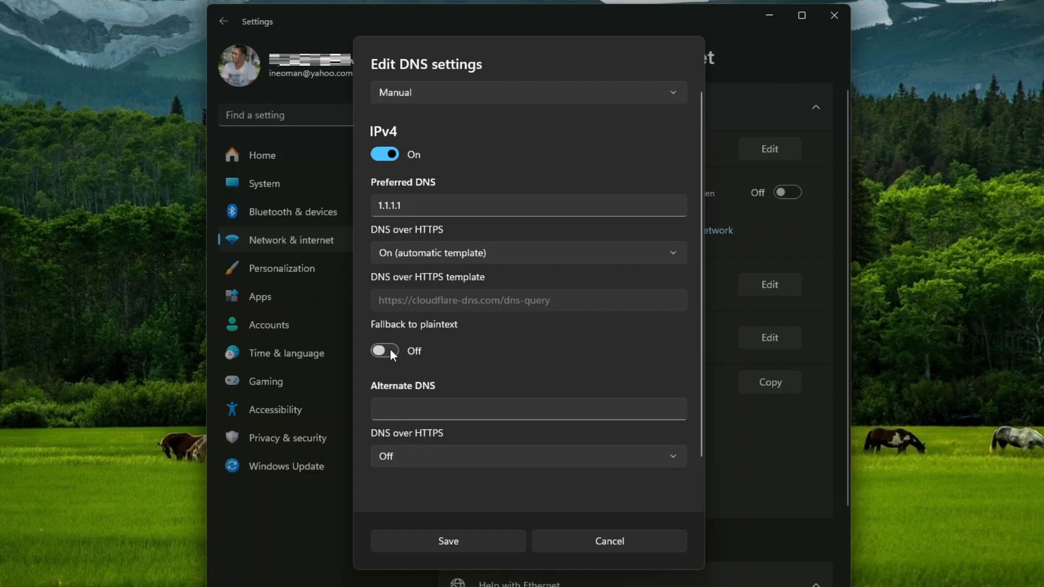
click(385, 351)
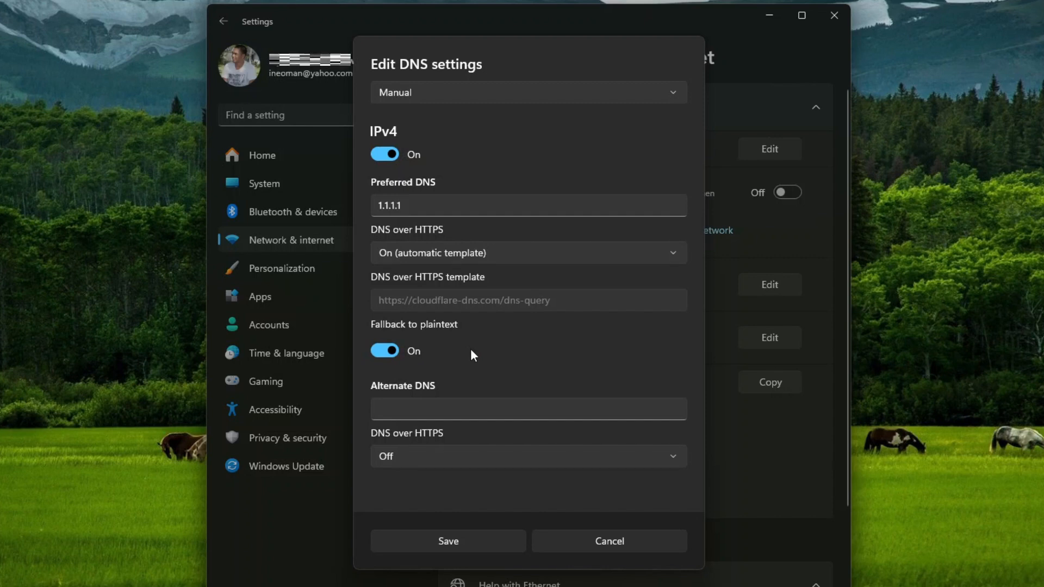
click(527, 409)
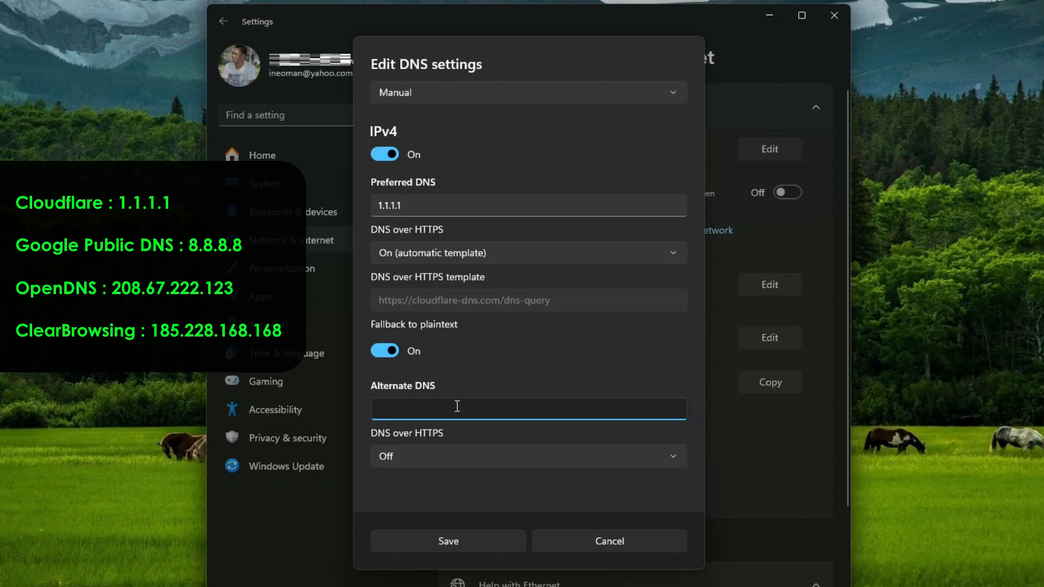
text(8.8.8.8)
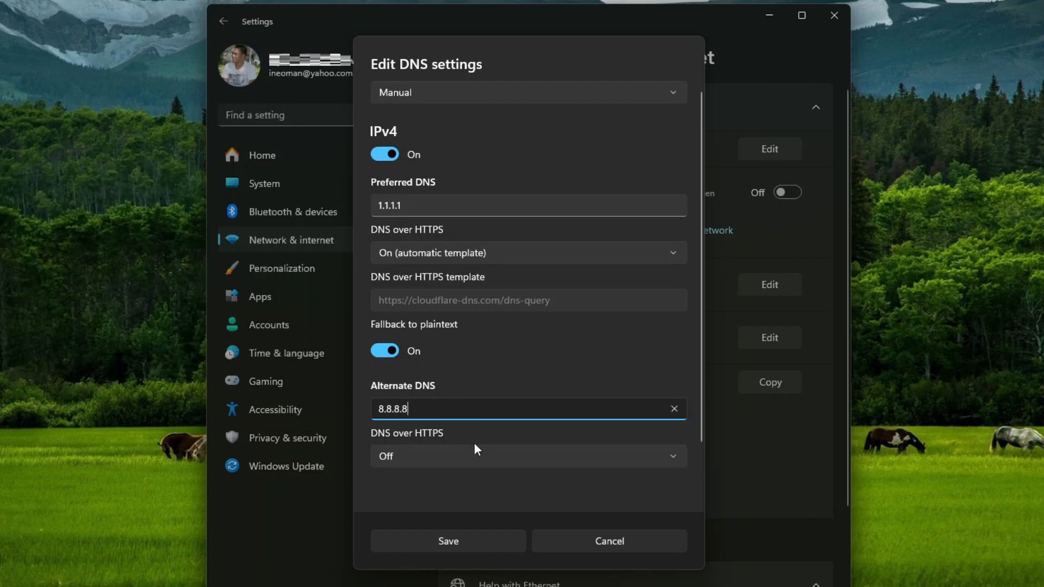
scroll(down, 3)
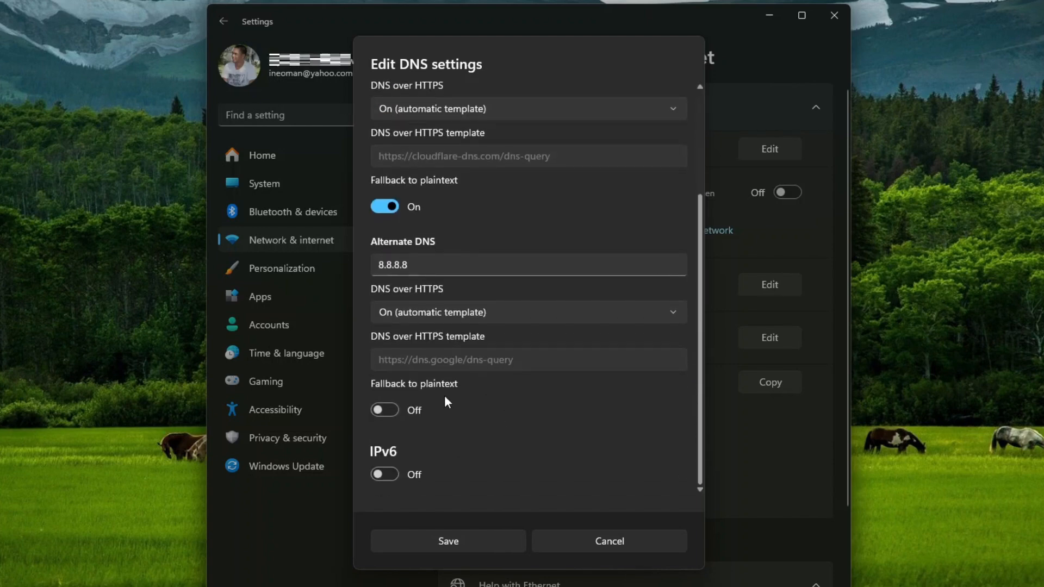
click(384, 409)
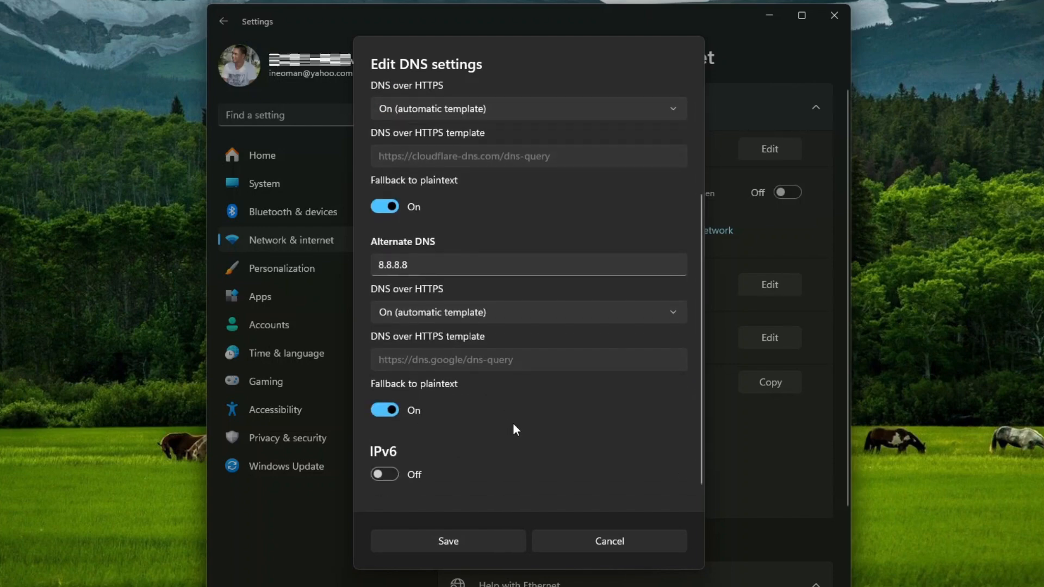
click(448, 541)
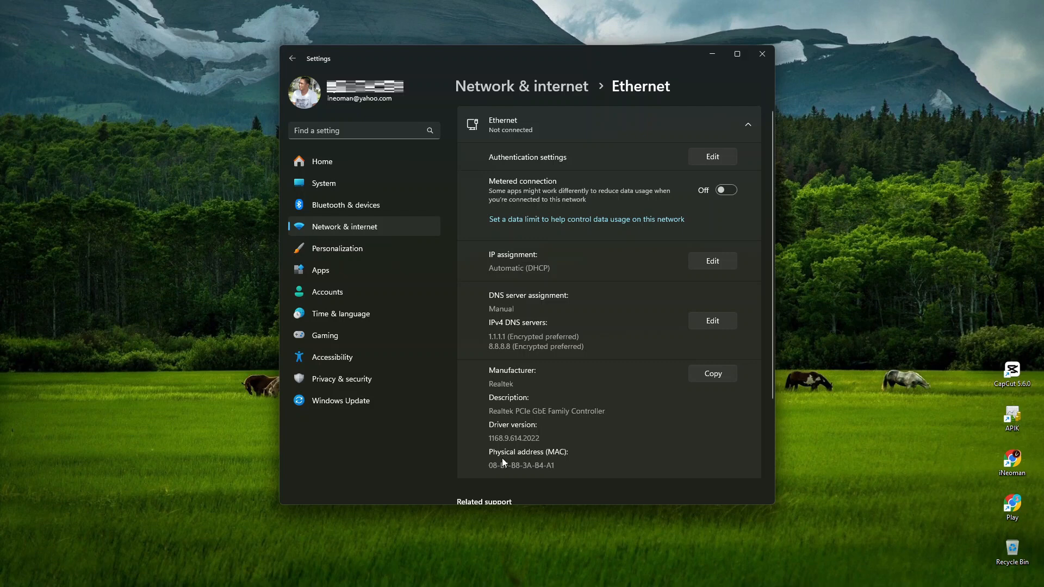
mouse_move(496, 465)
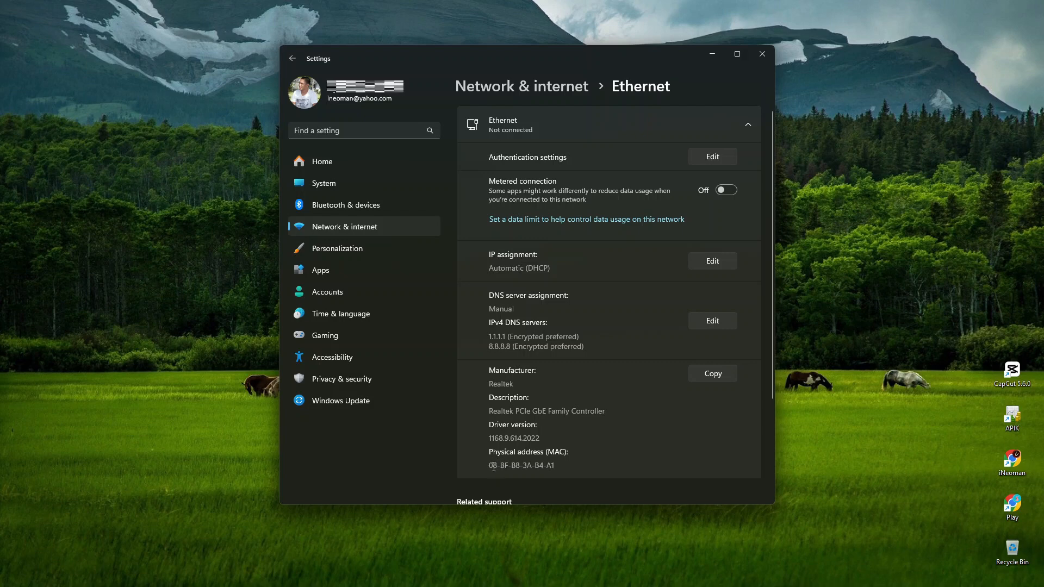